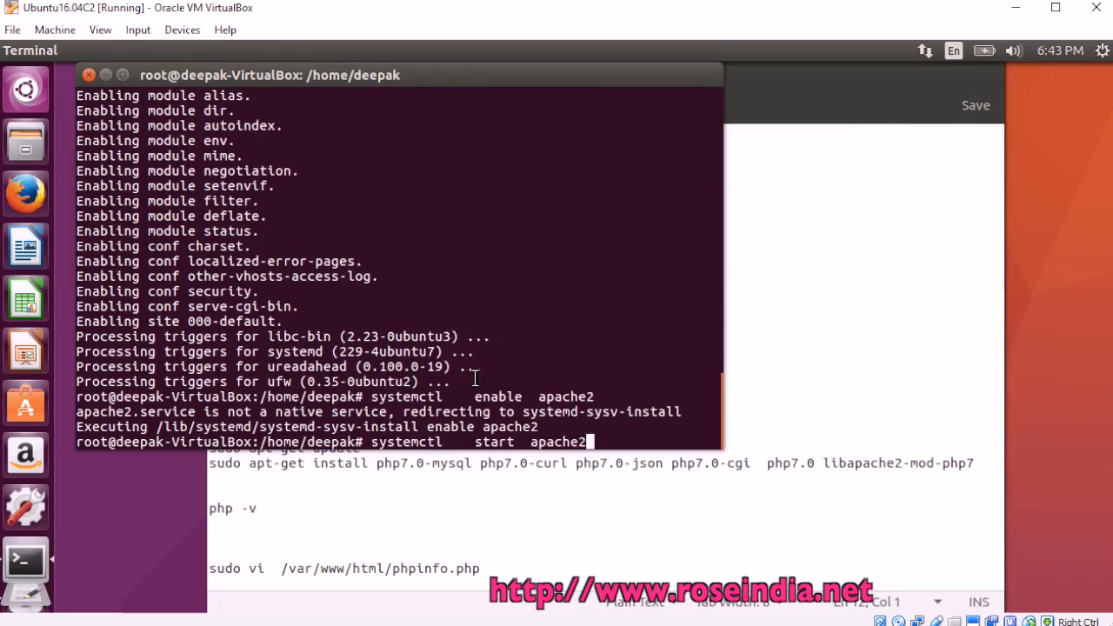
# Start the apache2 service with 'systemctl start apache2'.
pyautogui.press('Return')
pyautogui.write('http://')
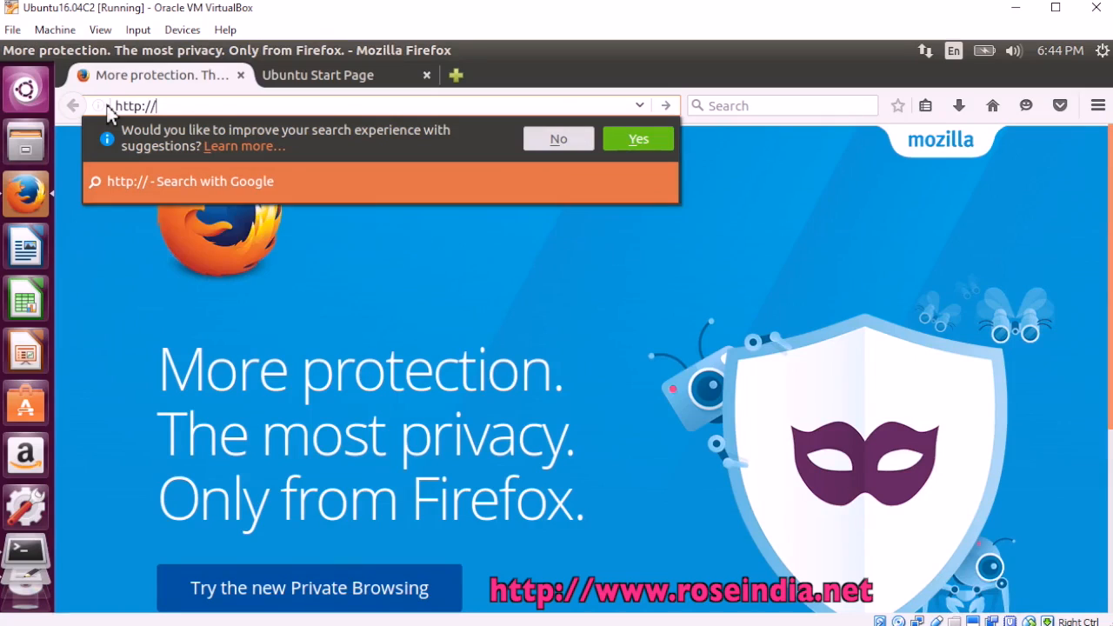
# Load localhost in Firefox and scroll down the Apache2 default page.
pyautogui.write('localhost')
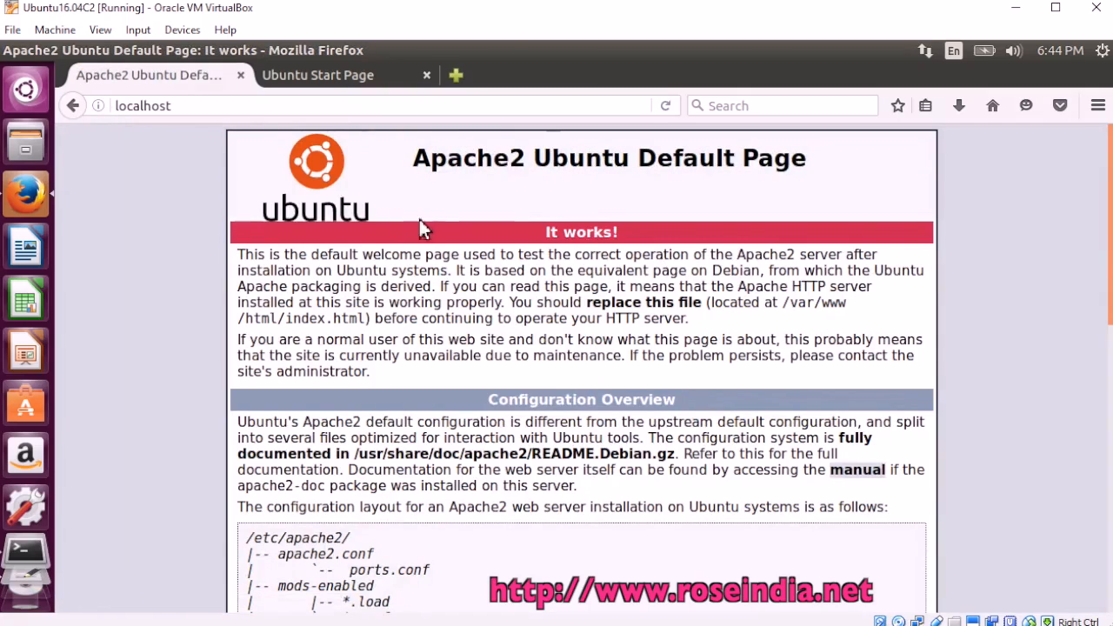
pyautogui.scroll(-3)
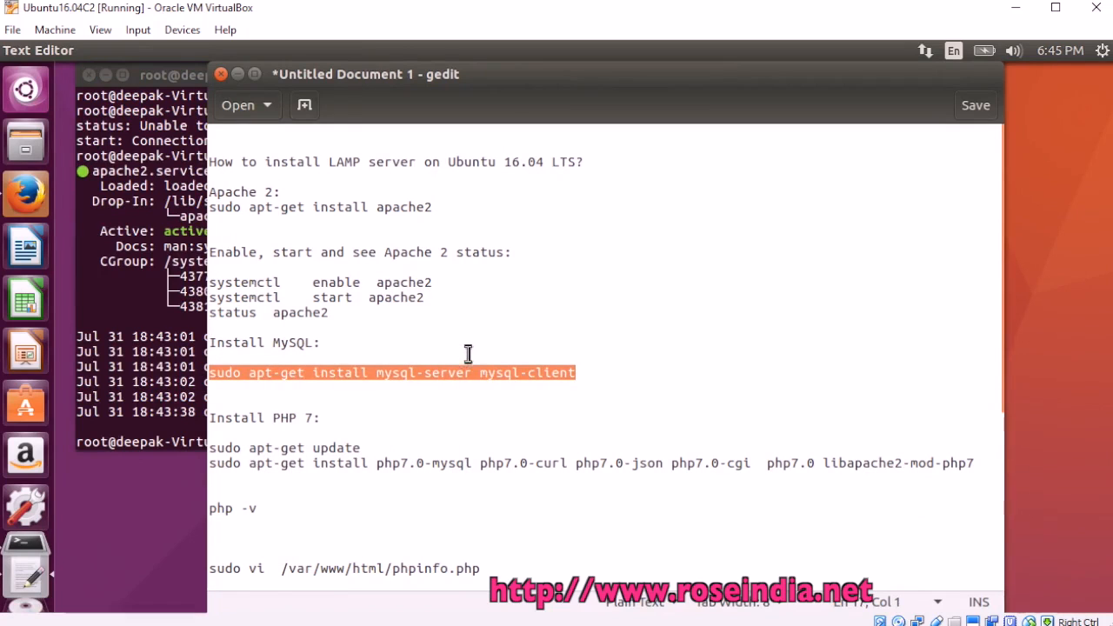
pyautogui.moveTo(479, 383)
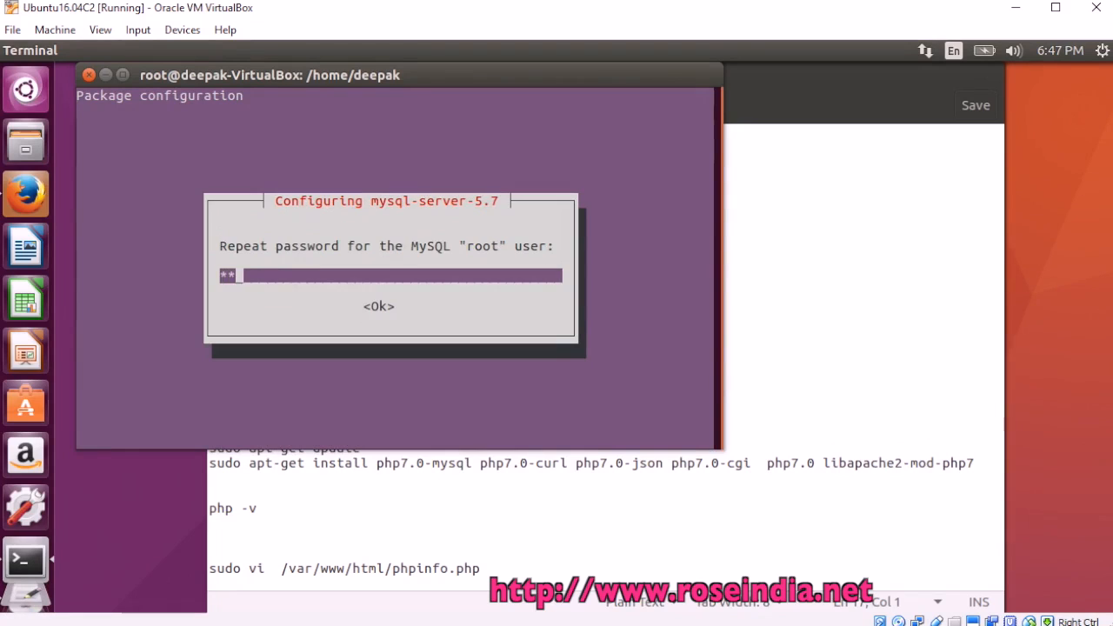
# Confirm the repeated MySQL root password, then enter 'service mysql restart'.
pyautogui.press('Return')
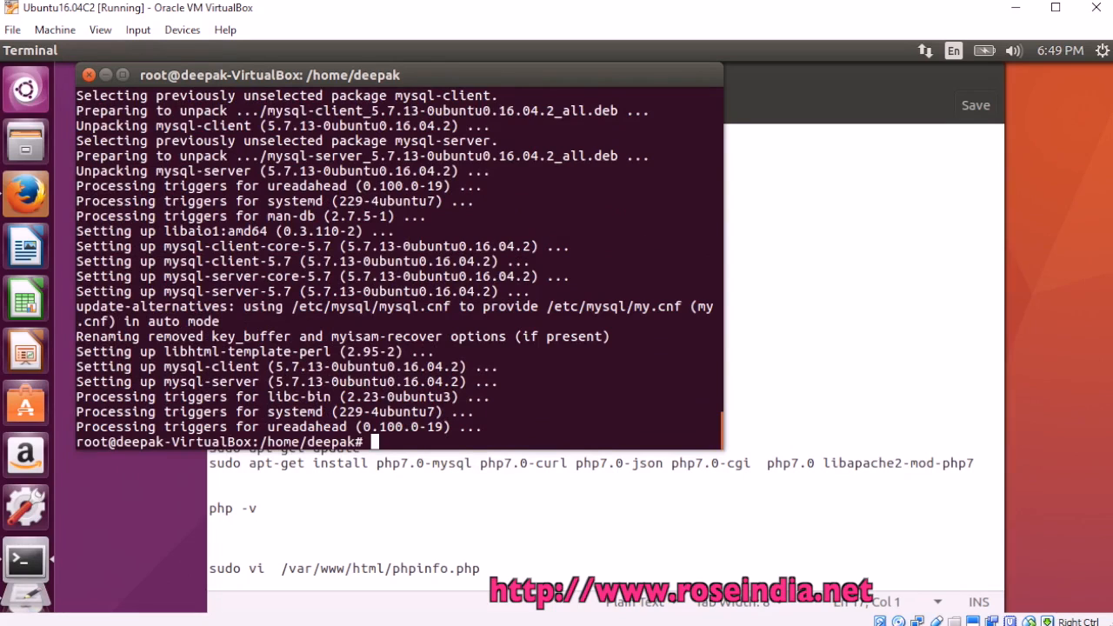
pyautogui.write('service mysql resta')
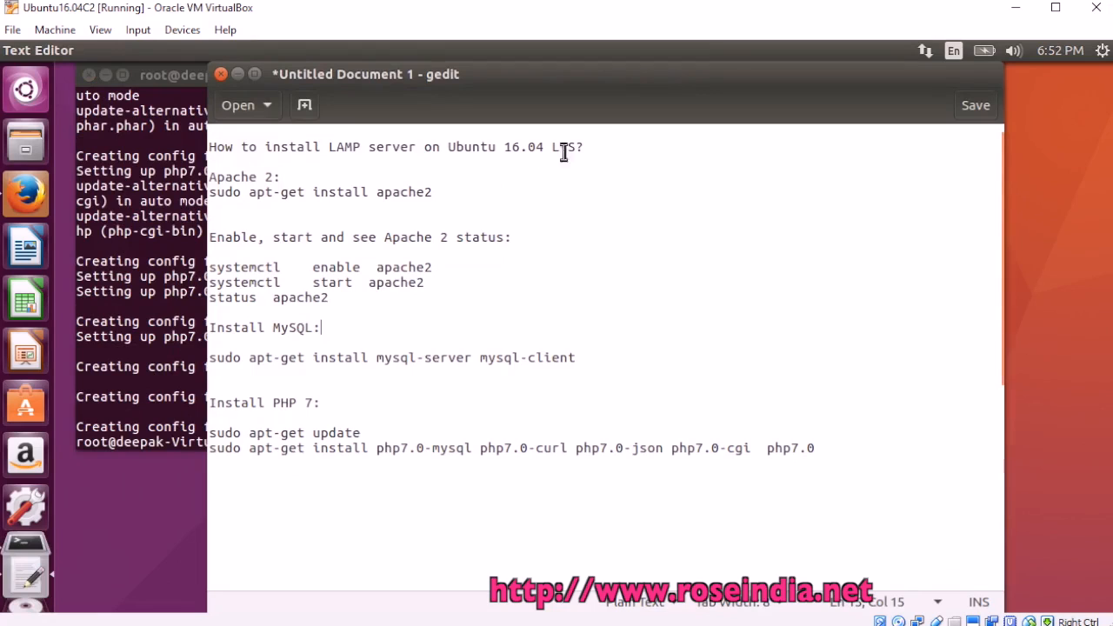
pyautogui.doubleClick(344, 146)
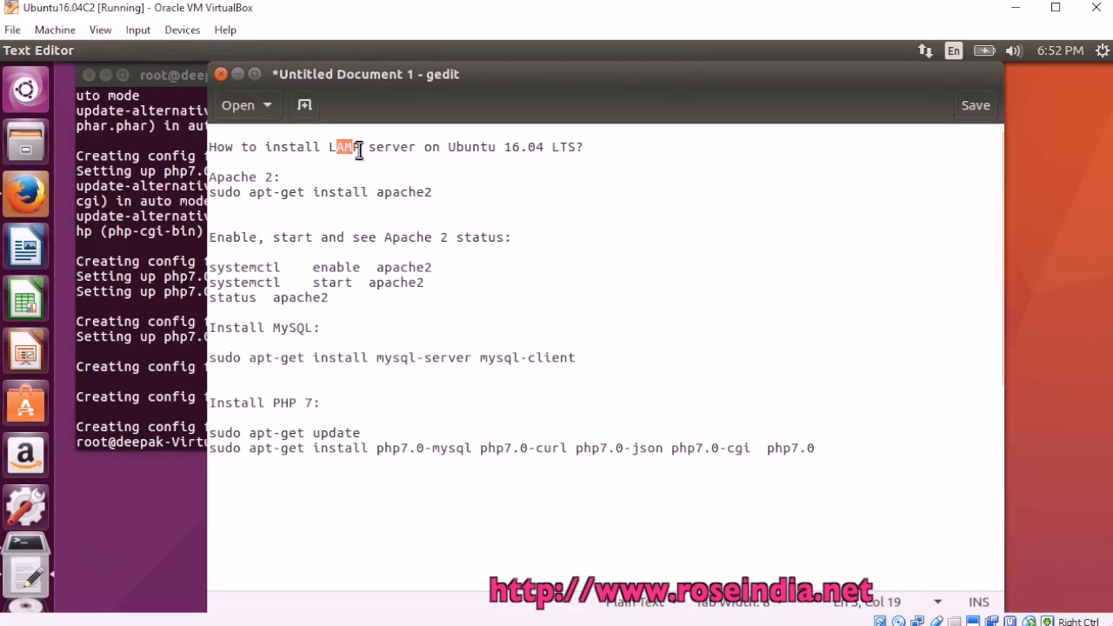